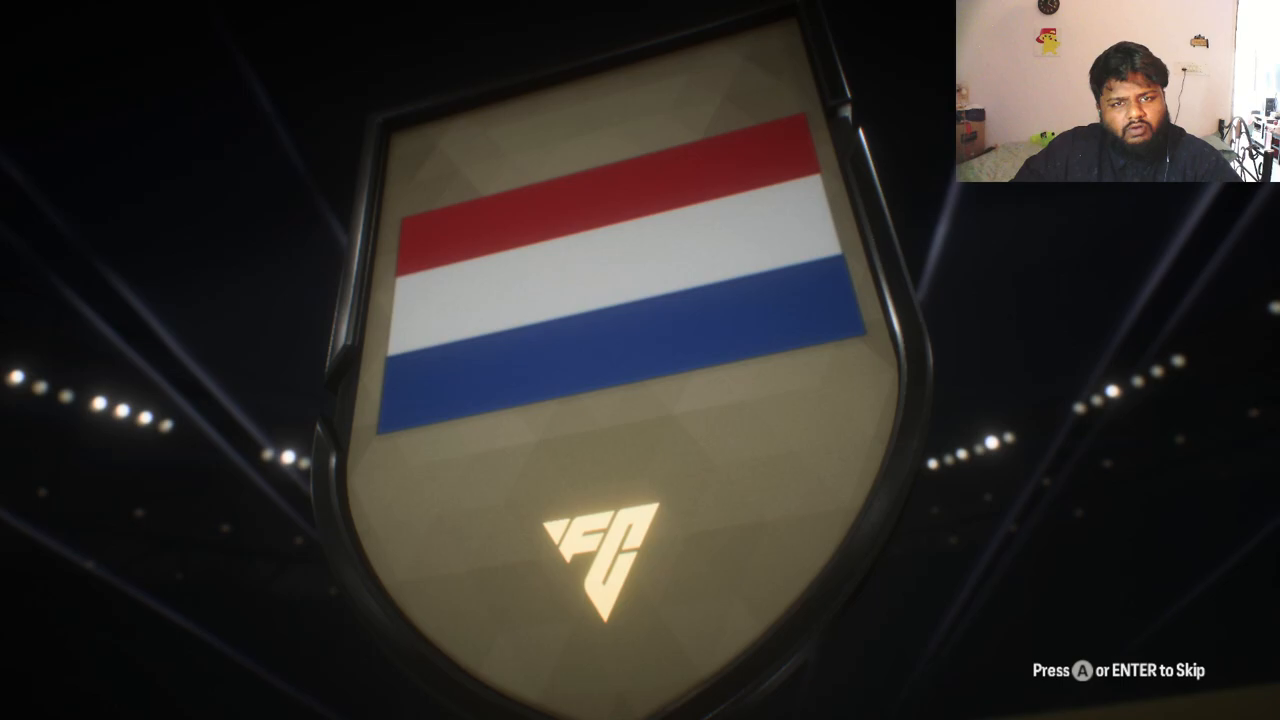
# Skip the Dutch player's walkout to return to the 80+ x2 Rare Gold Players Packs
pyautogui.press('enter')
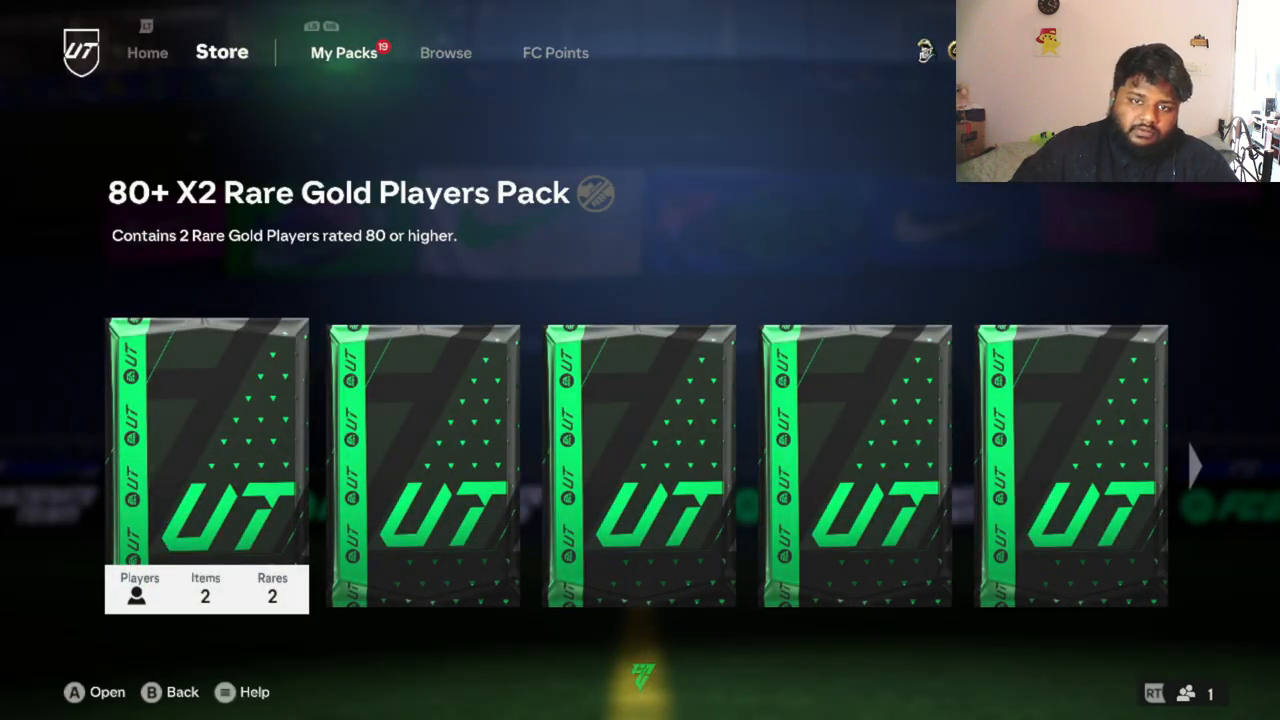
# Open the first 80+ x2 Rare Gold Players Pack, starting an Olympique Lyonnais walkout
pyautogui.click(207, 463)
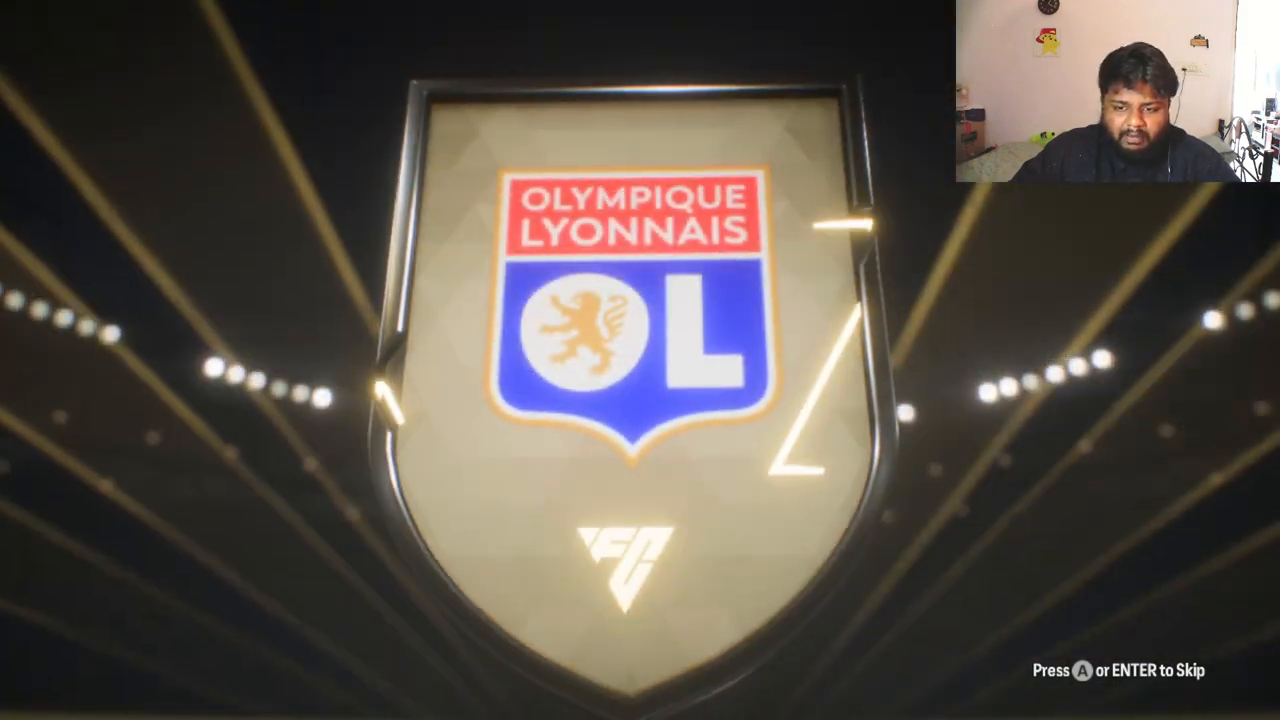
# Skip the walkout and continue past Zapata, the 74-rated Torino striker
pyautogui.press('enter')
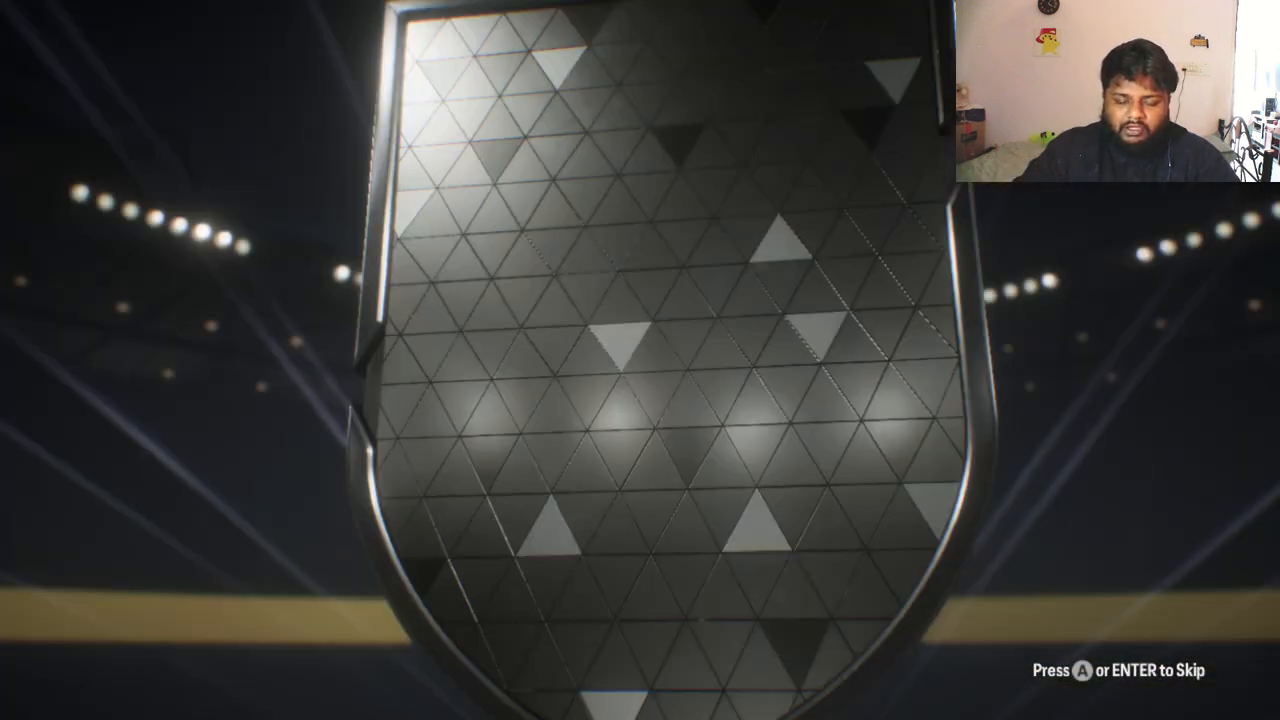
pyautogui.press('enter')
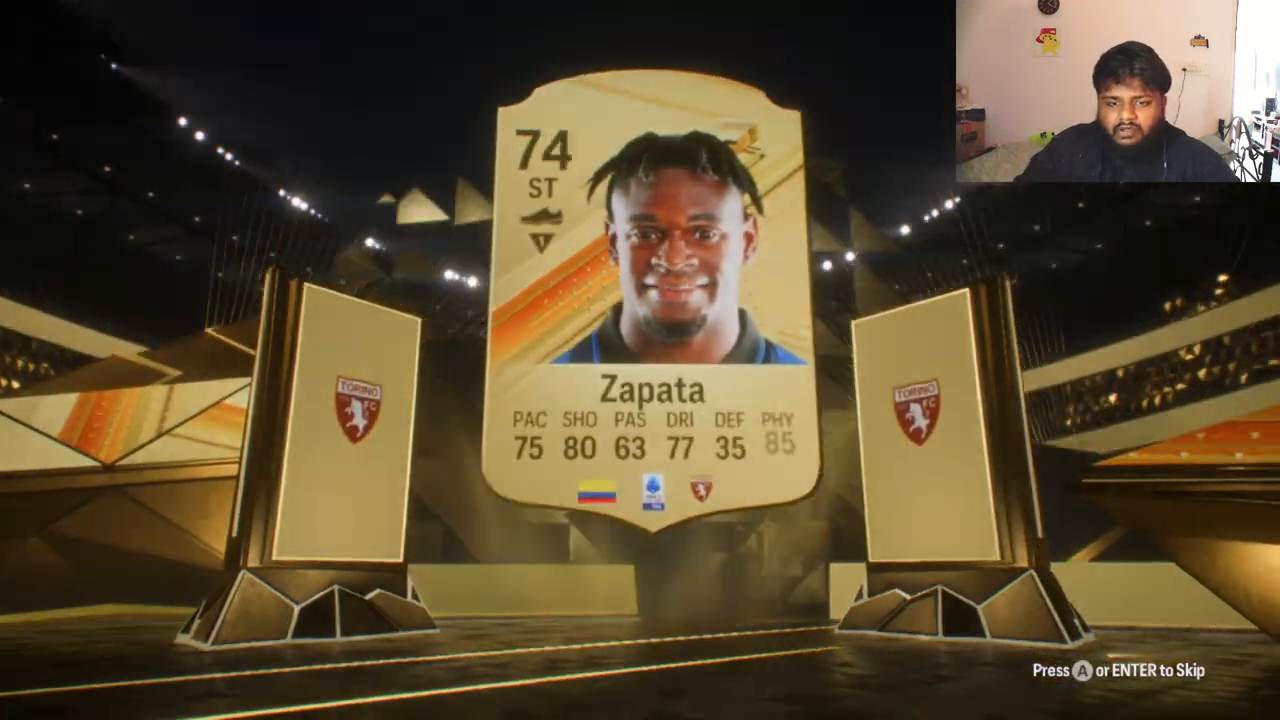
pyautogui.press('enter')
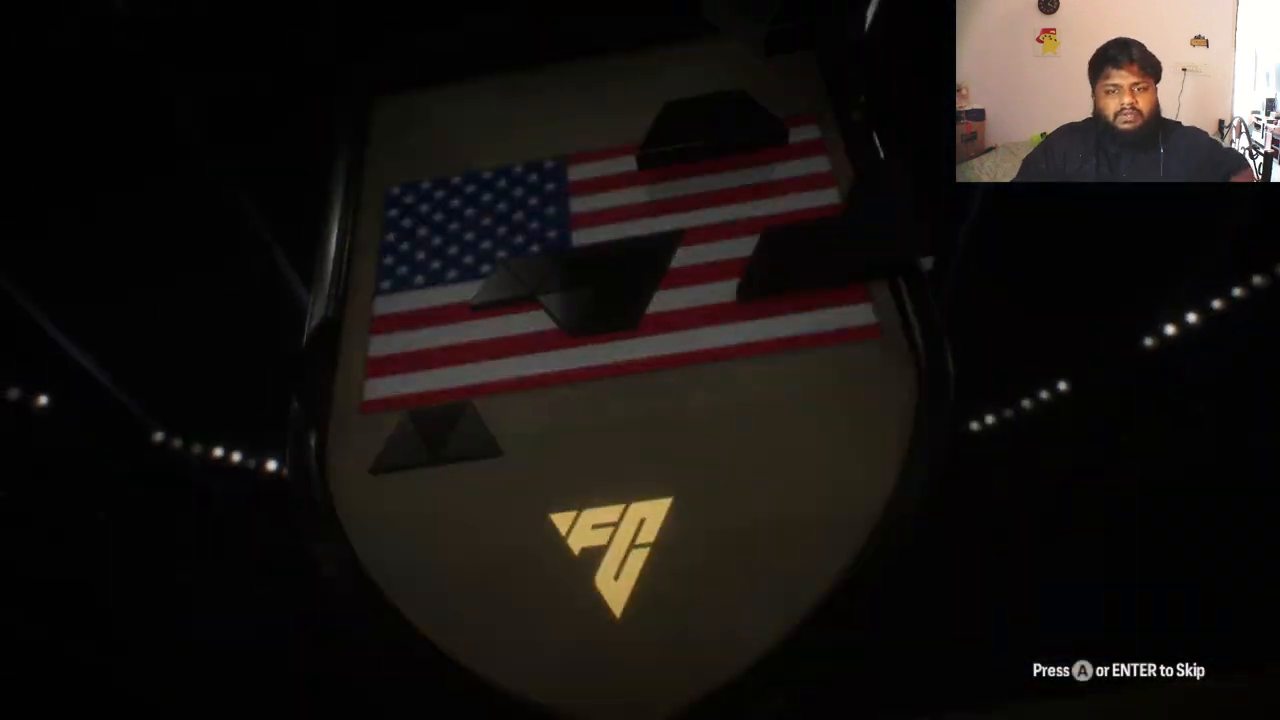
# Skip the walkout to reveal Hugo Sánchez, the 93-rated Greats of the Game Icon
pyautogui.press('enter')
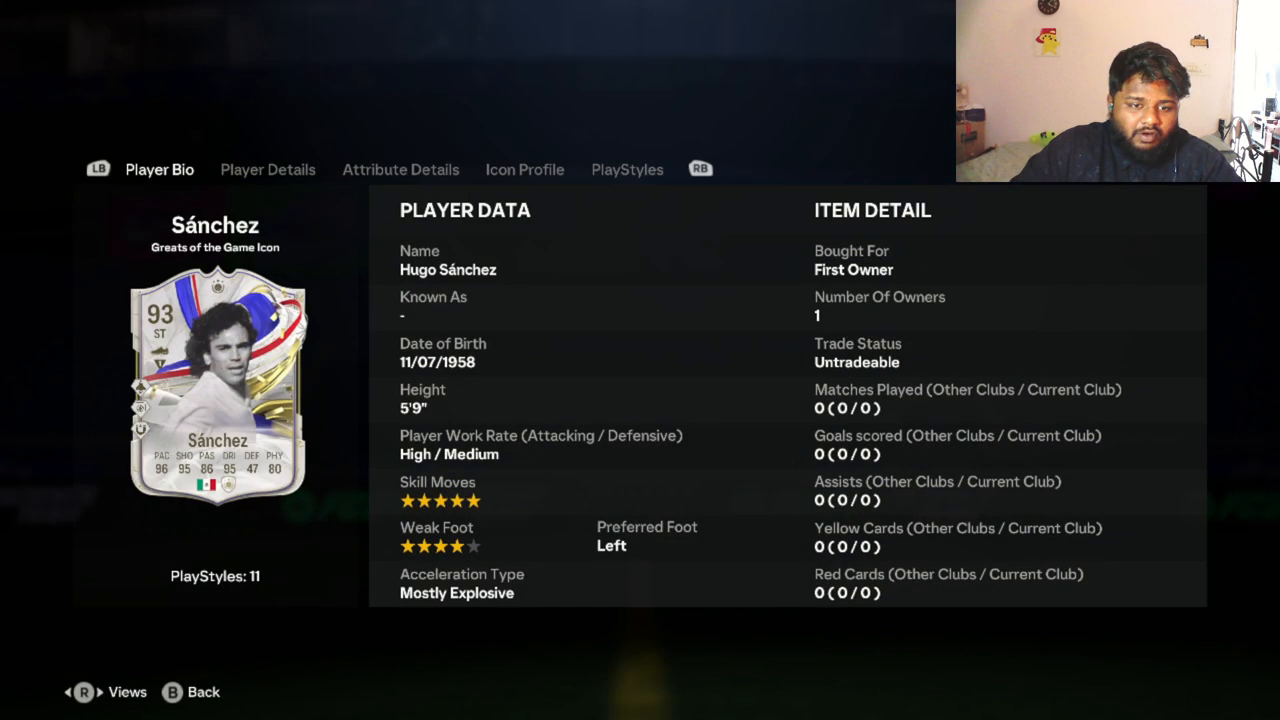
# Close Sánchez's player bio so the next central midfielder walkout begins
pyautogui.click(400, 169)
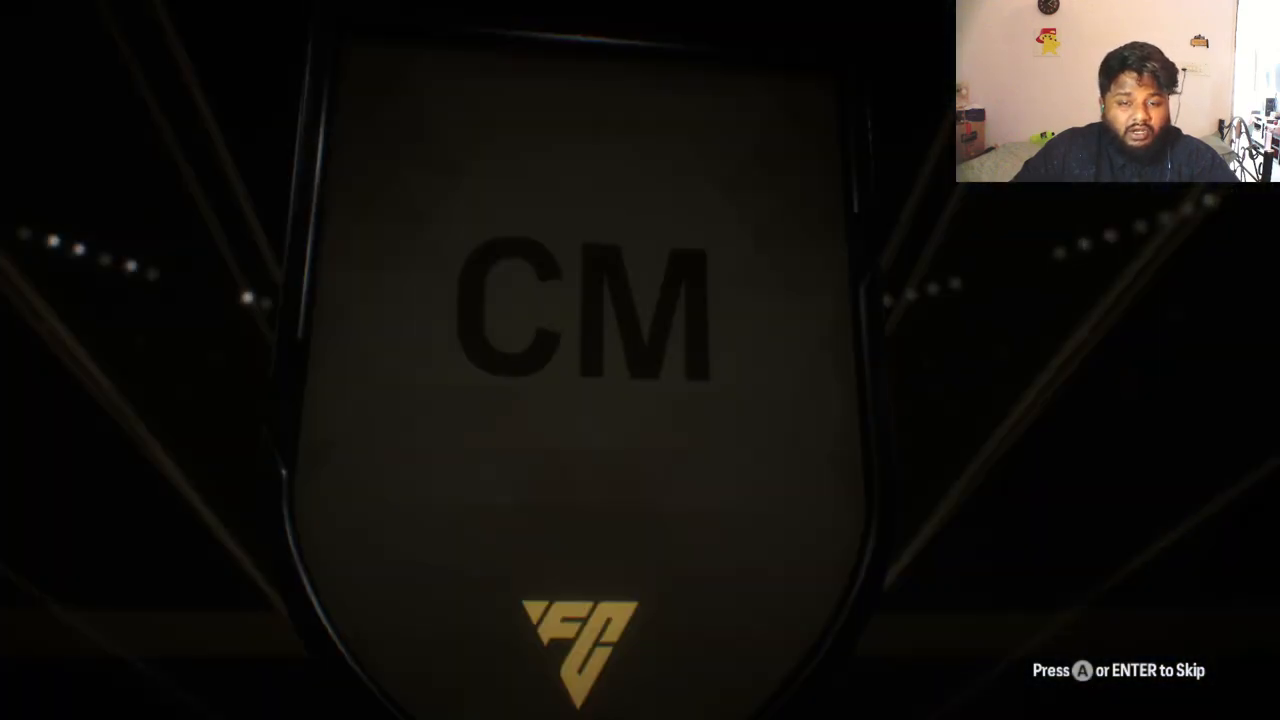
# Skip the CM walkout, revealing an 83-rated Eriksen placed under Quick Sell Now
pyautogui.press('enter')
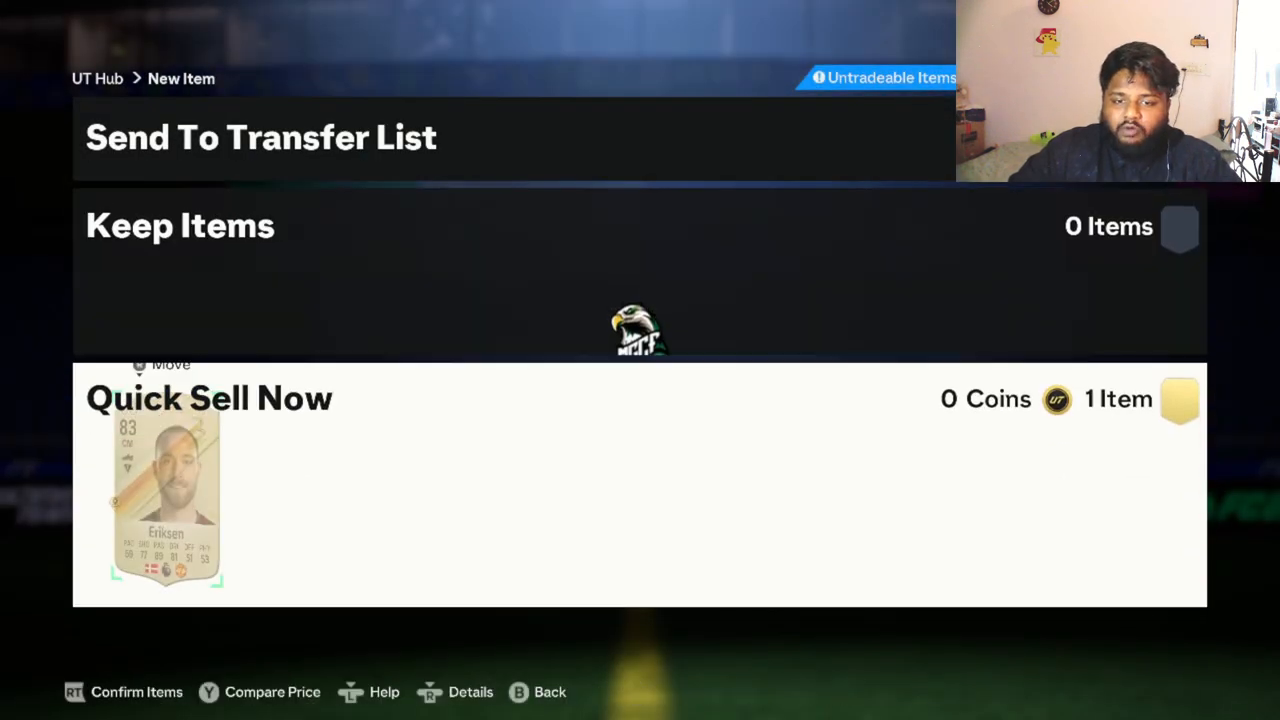
# Confirm the sorted Eriksen card and start the next pack's CDM walkout
pyautogui.press('RT')
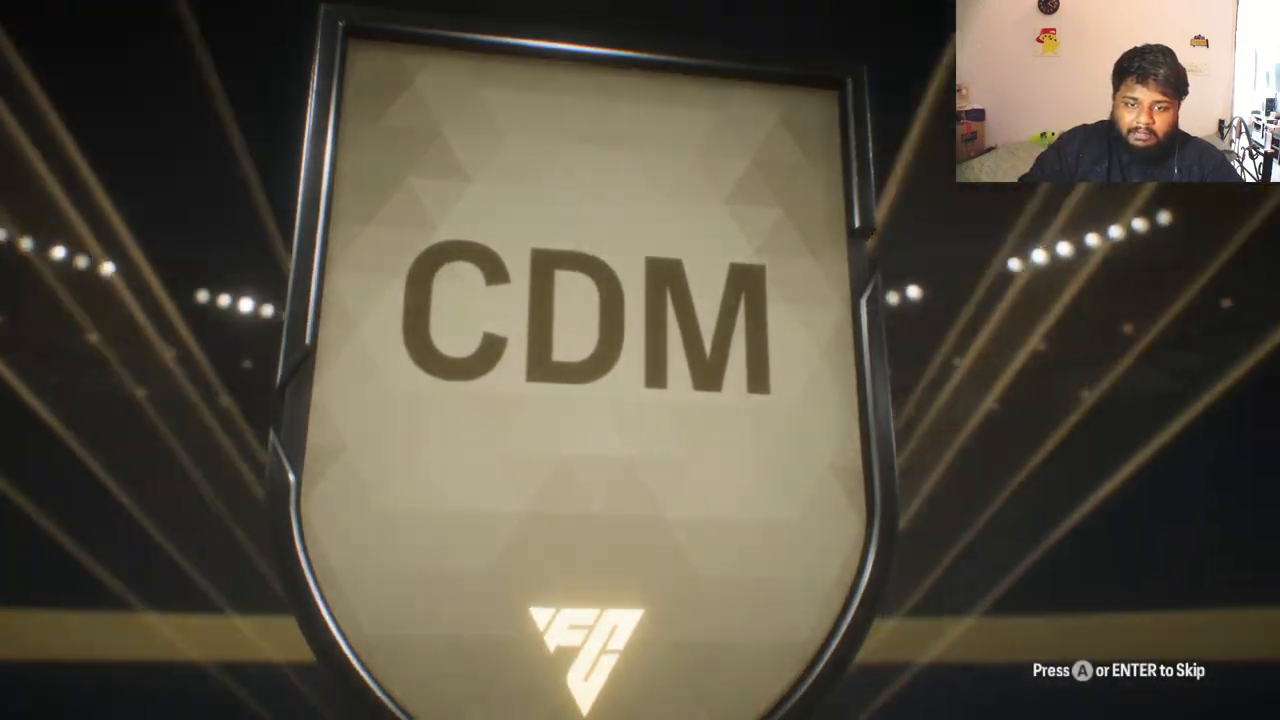
# Skip the CDM pack reveal to reach four unopened 85+ 5 Rare Gold Players Packs
pyautogui.press('enter')
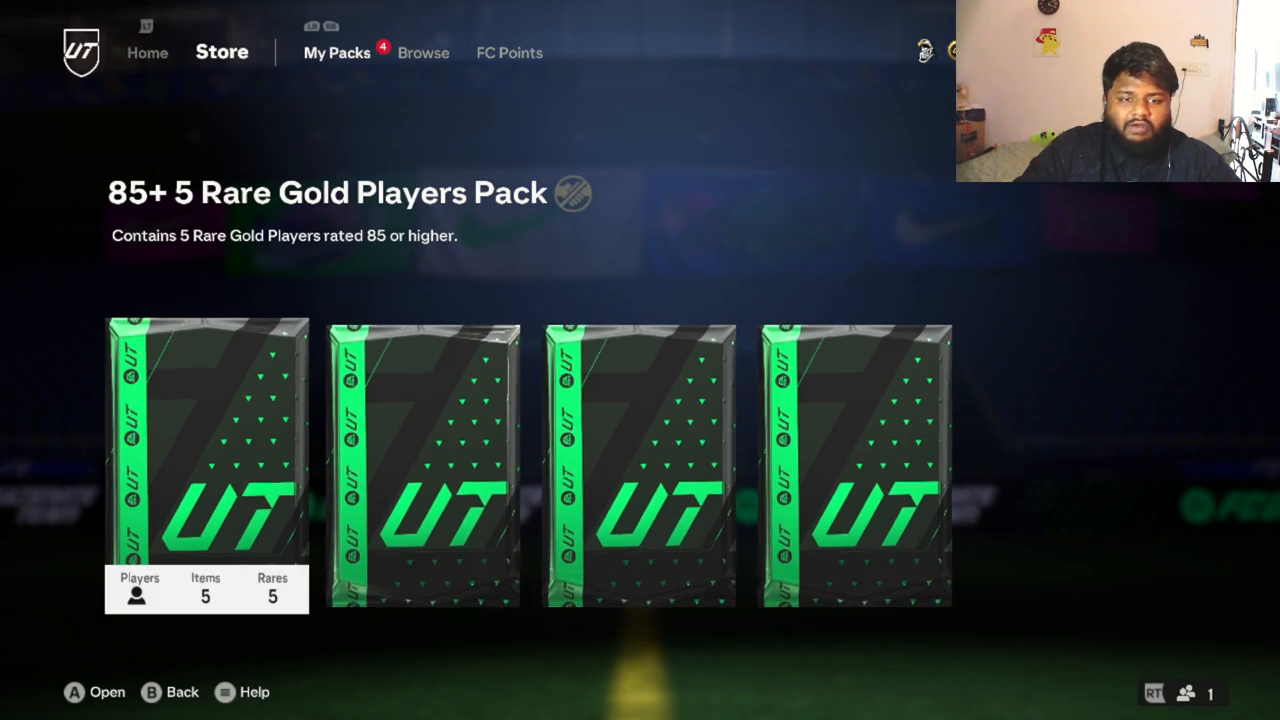
# Open the first 85+ 5 Rare Gold Players Pack, showing a Liverpool crest walkout
pyautogui.press('a')
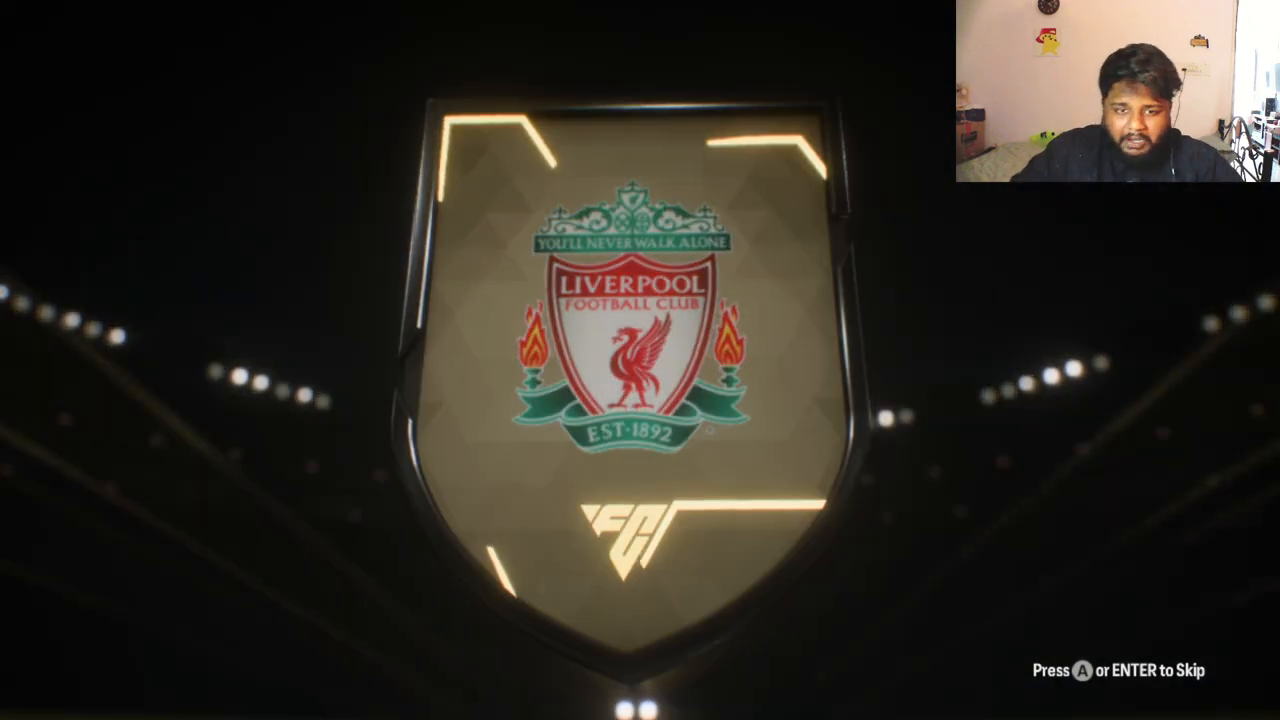
# Skip the walkout, then view and dismiss the duplicate Modrić comparison
pyautogui.press('enter')
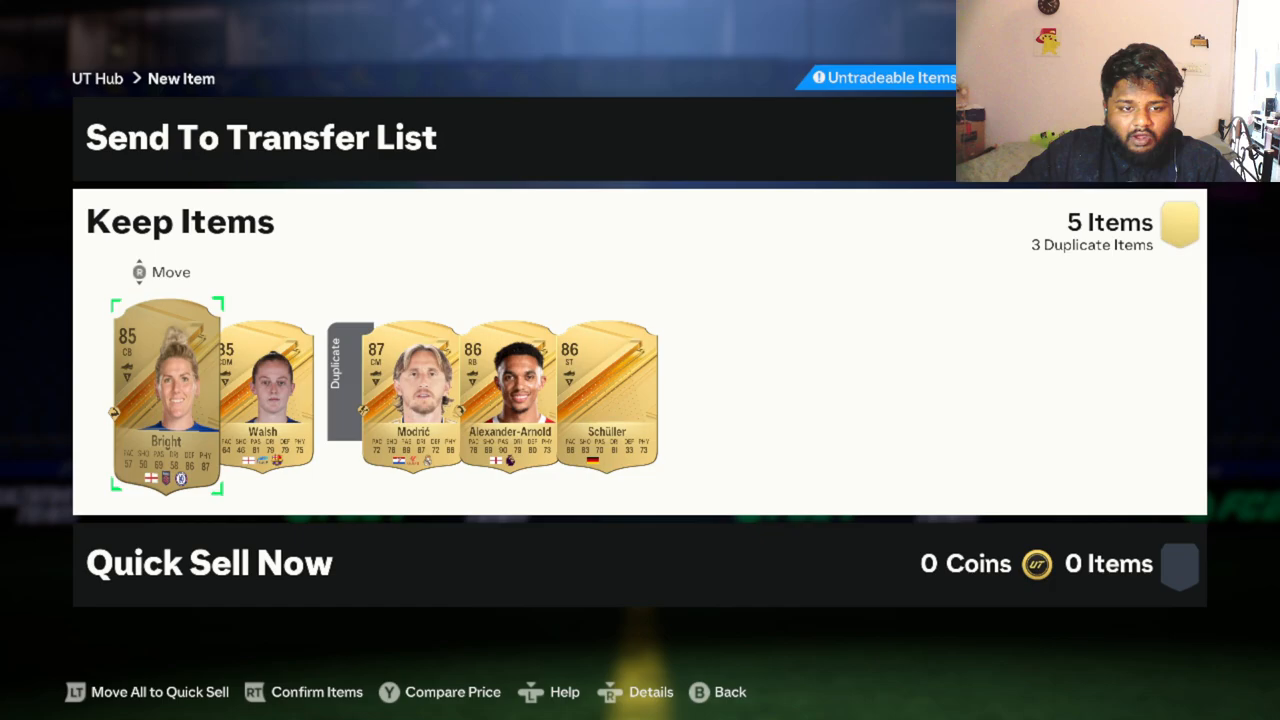
pyautogui.click(413, 395)
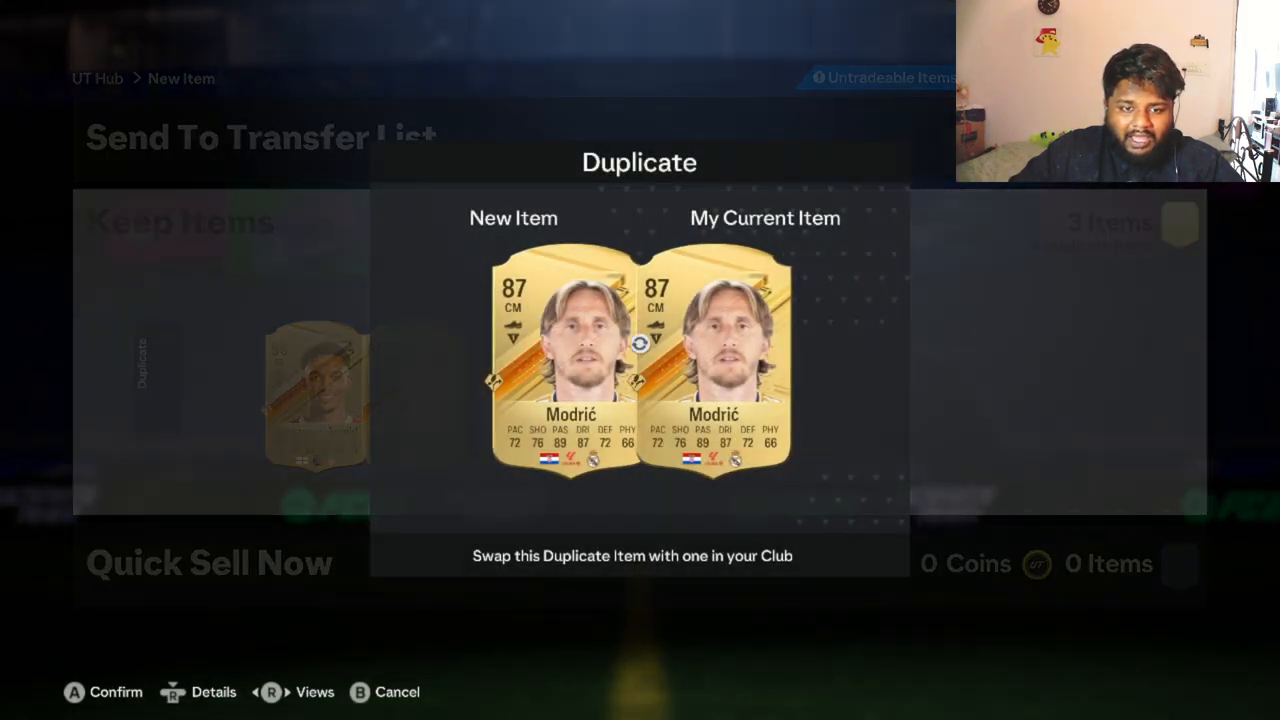
pyautogui.press('B')
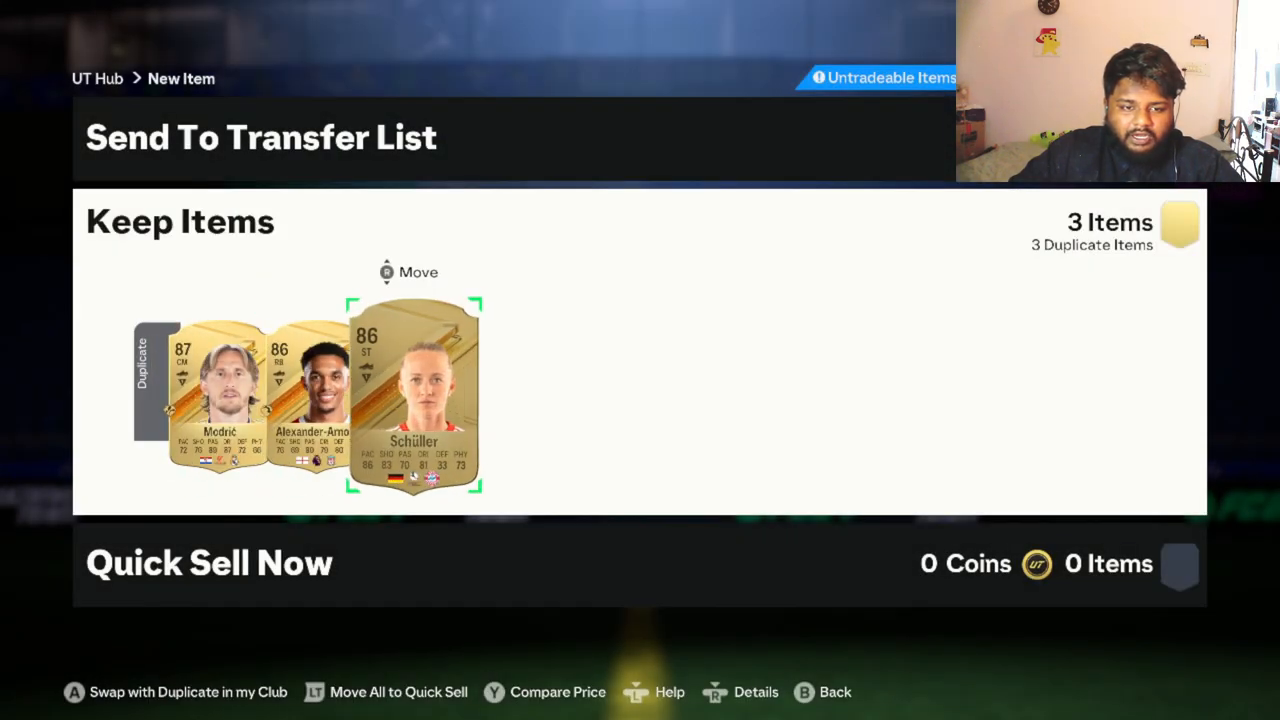